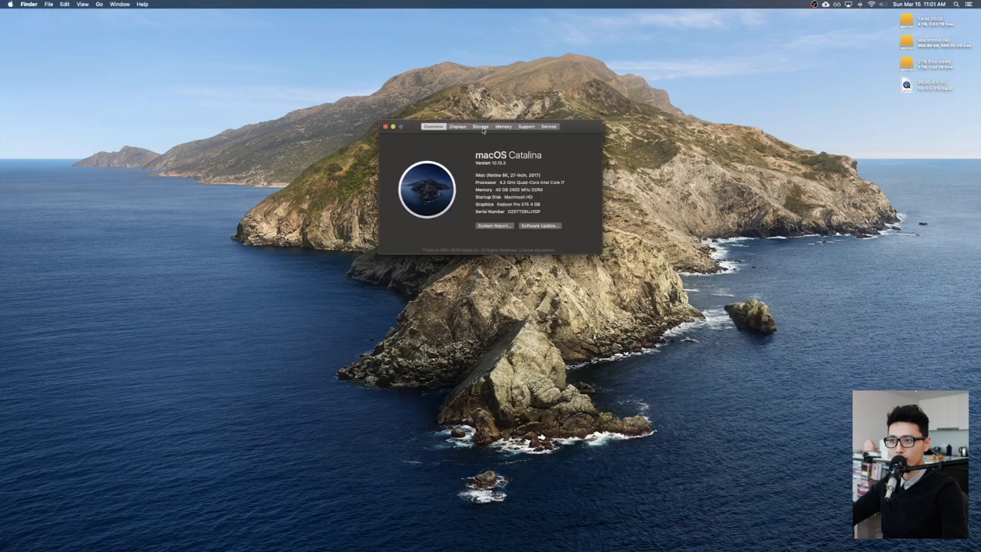
- Show the per-drive storage overview and start storage management for Macintosh HD
{"action": "left_click", "coordinate": [480, 126]}
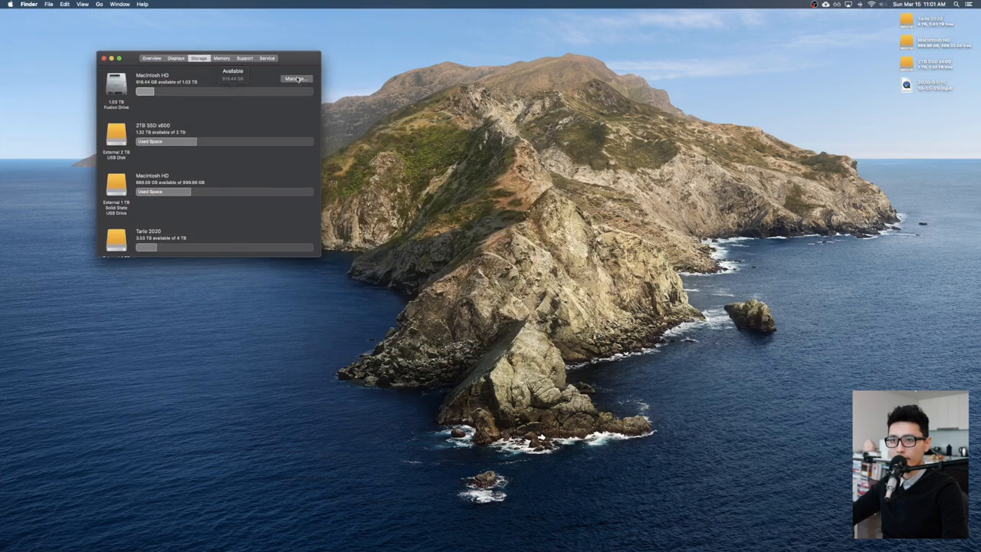
{"action": "left_click", "coordinate": [296, 78]}
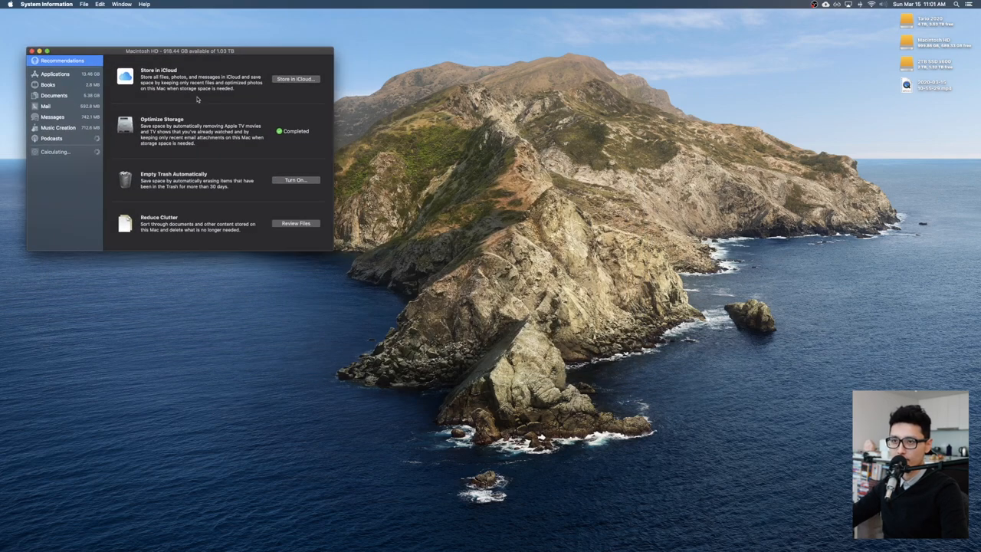
- Let the storage breakdown calculate sizes for Applications, Documents, Mail, System and Other
{"action": "left_click", "coordinate": [55, 74]}
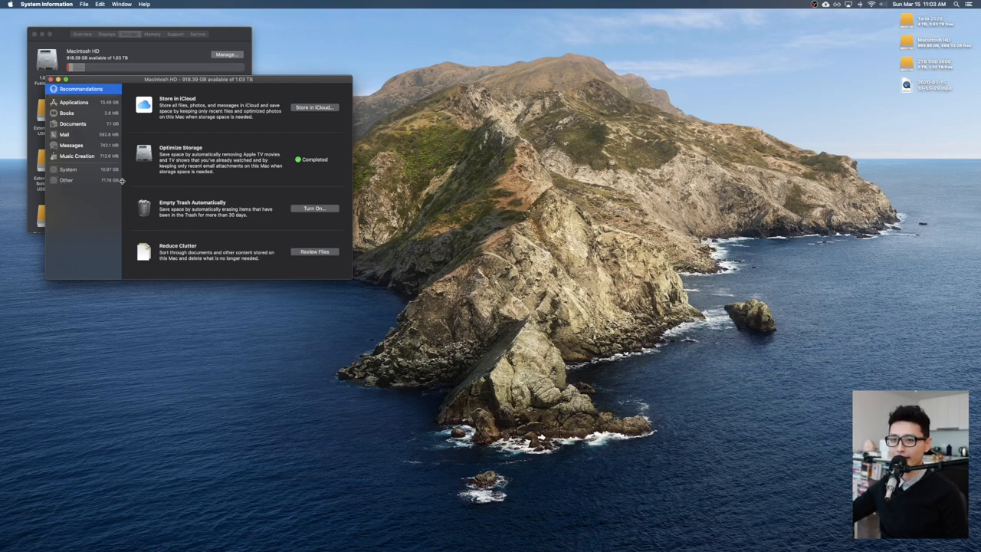
{"action": "mouse_move", "coordinate": [216, 310]}
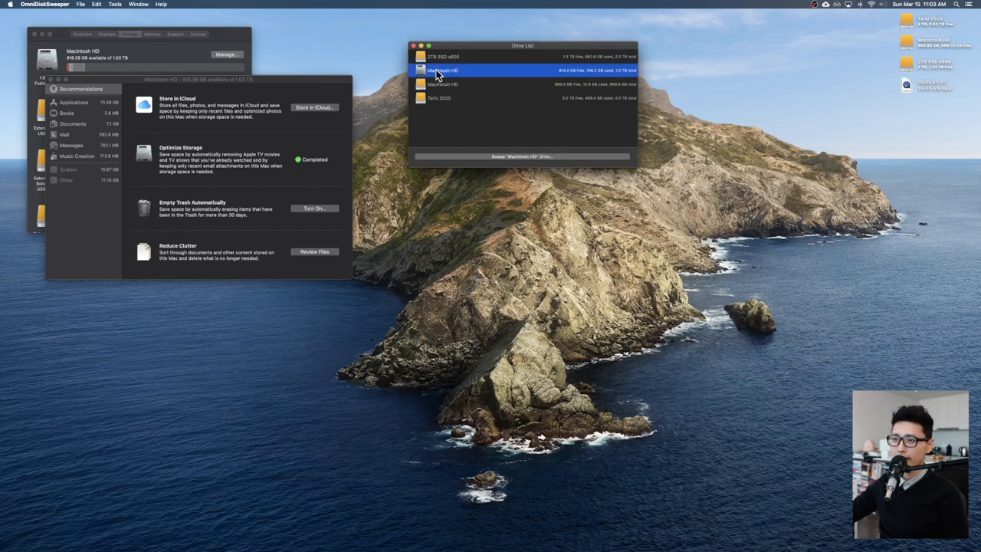
{"action": "mouse_move", "coordinate": [481, 49]}
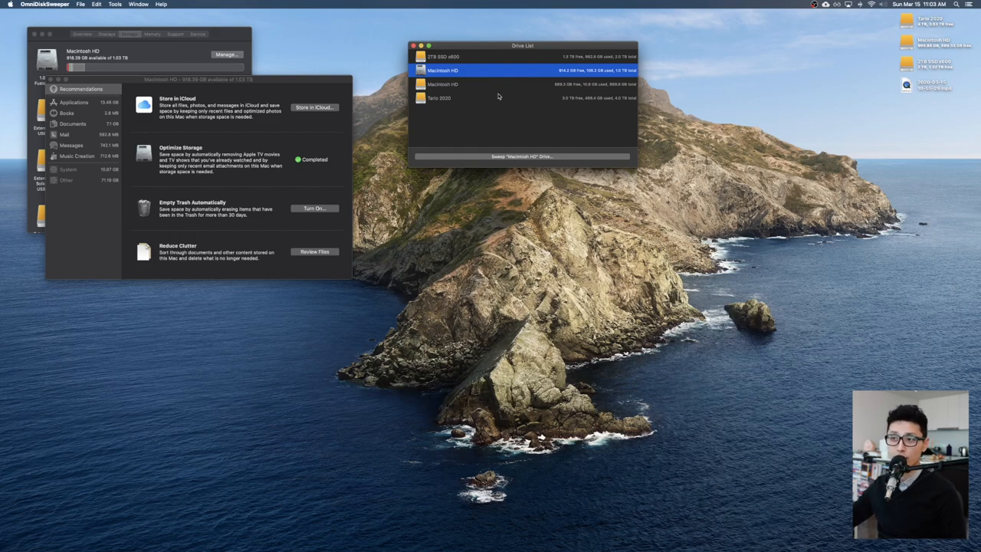
{"action": "mouse_move", "coordinate": [447, 80]}
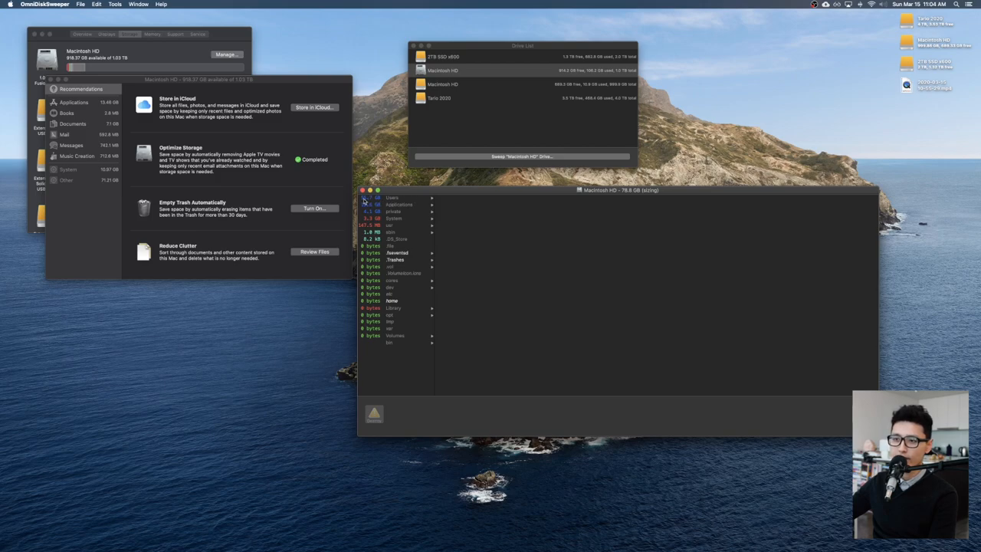
- Drill into Users > home > Library > Caches > Adobe and trash the After Effects cache folder
{"action": "left_click", "coordinate": [392, 198]}
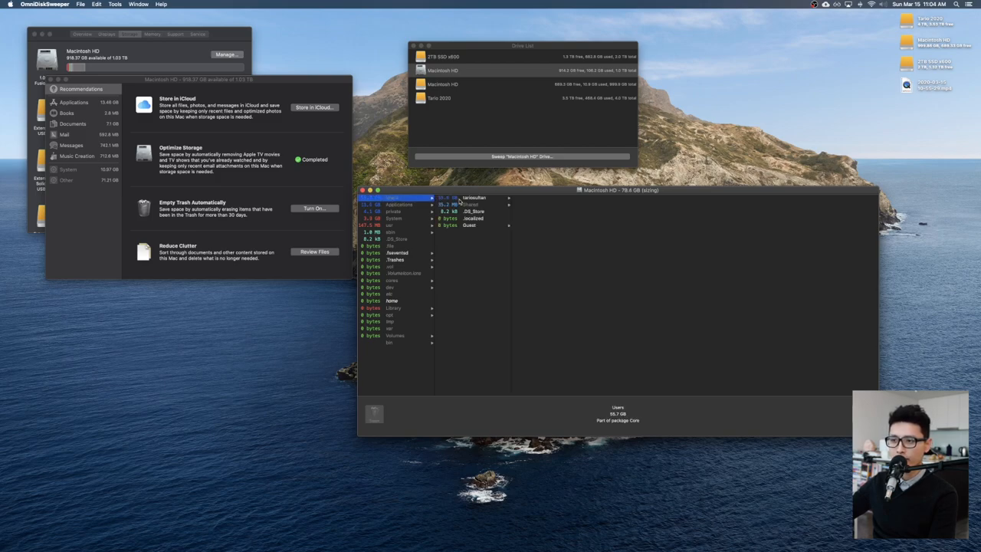
{"action": "left_click", "coordinate": [475, 196]}
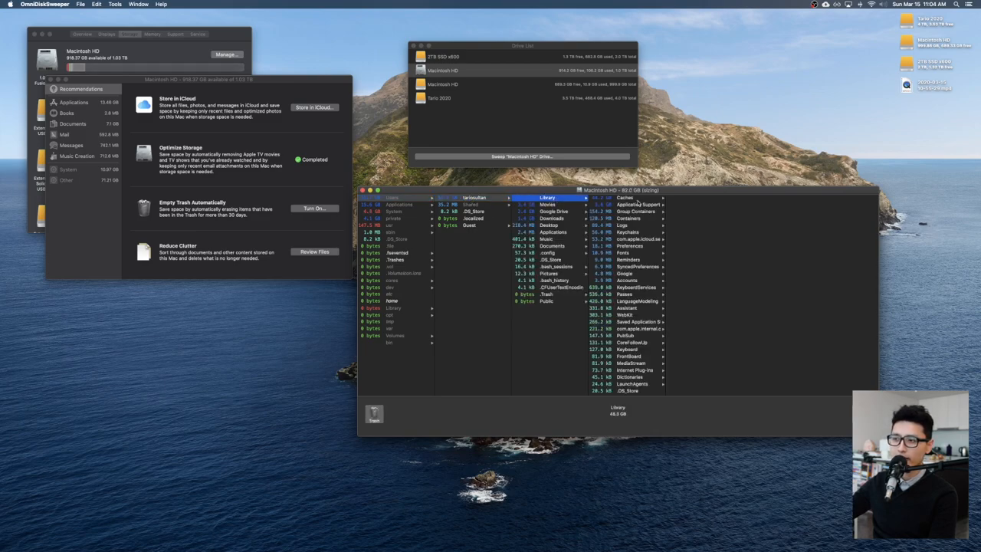
{"action": "left_click", "coordinate": [626, 198]}
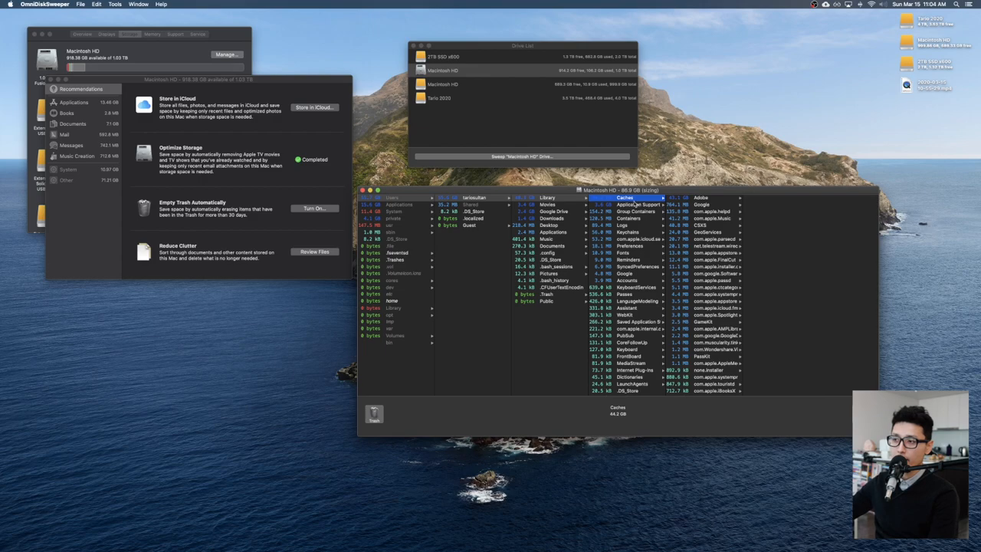
{"action": "left_click", "coordinate": [702, 196]}
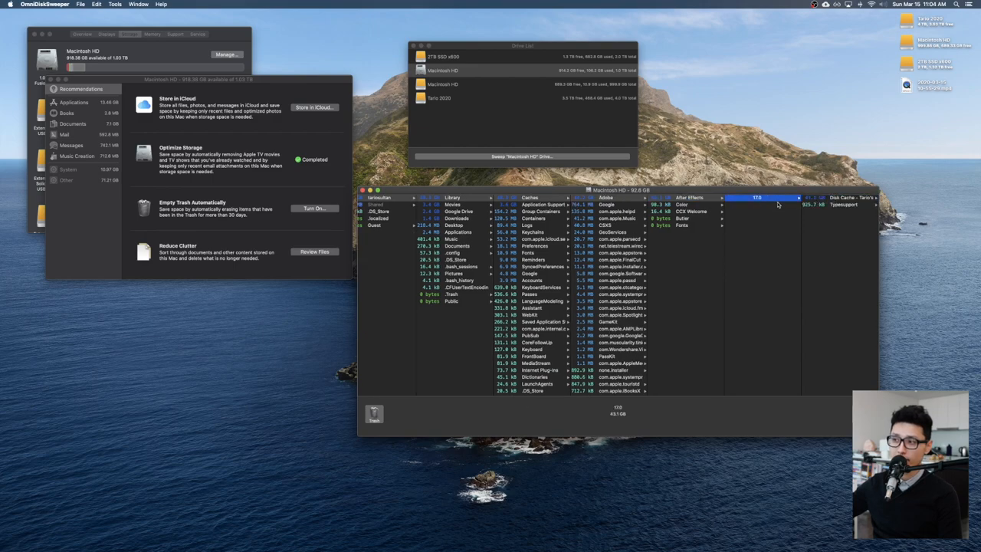
{"action": "mouse_move", "coordinate": [757, 207]}
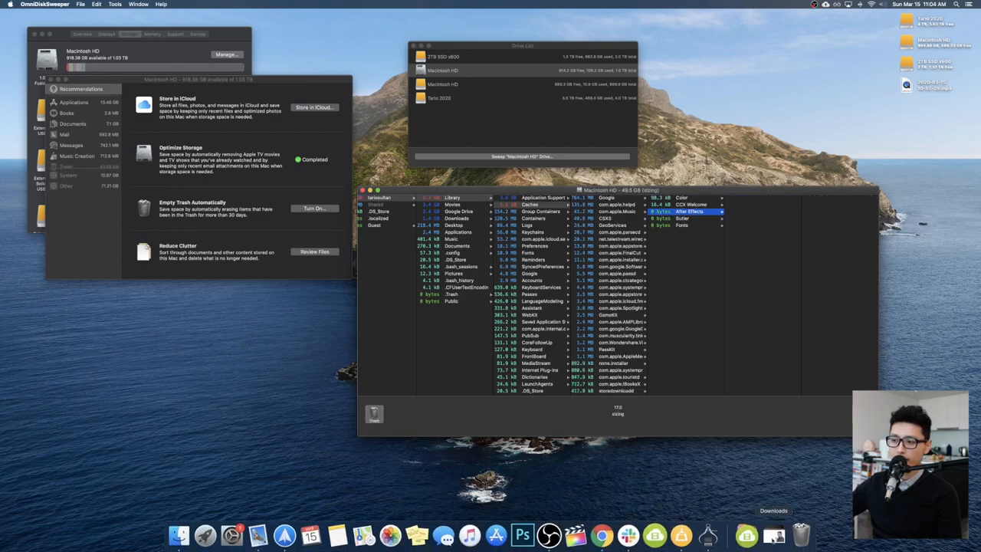
{"action": "key", "text": "cmd+shift+delete"}
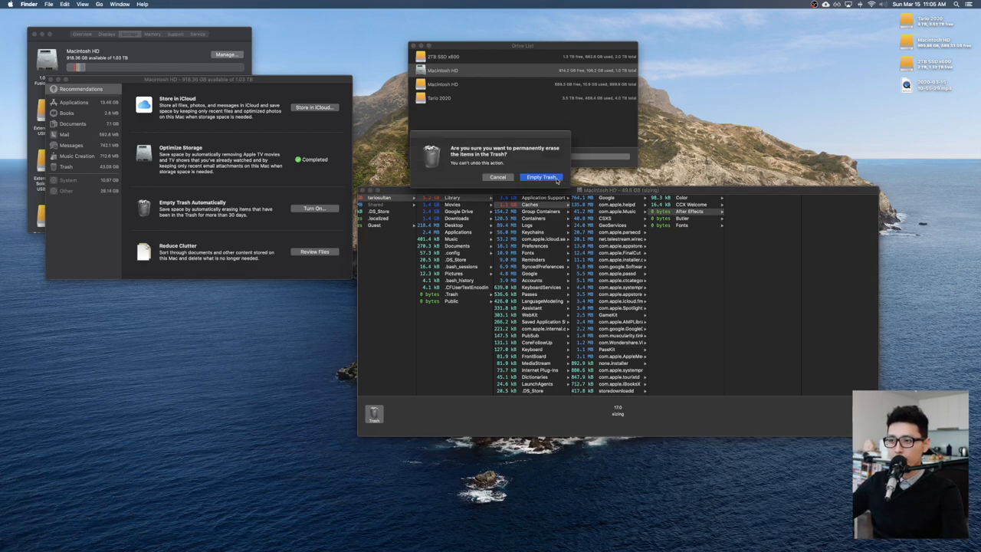
- Empty the Trash and confirm permanently erasing its items
{"action": "left_click", "coordinate": [542, 178]}
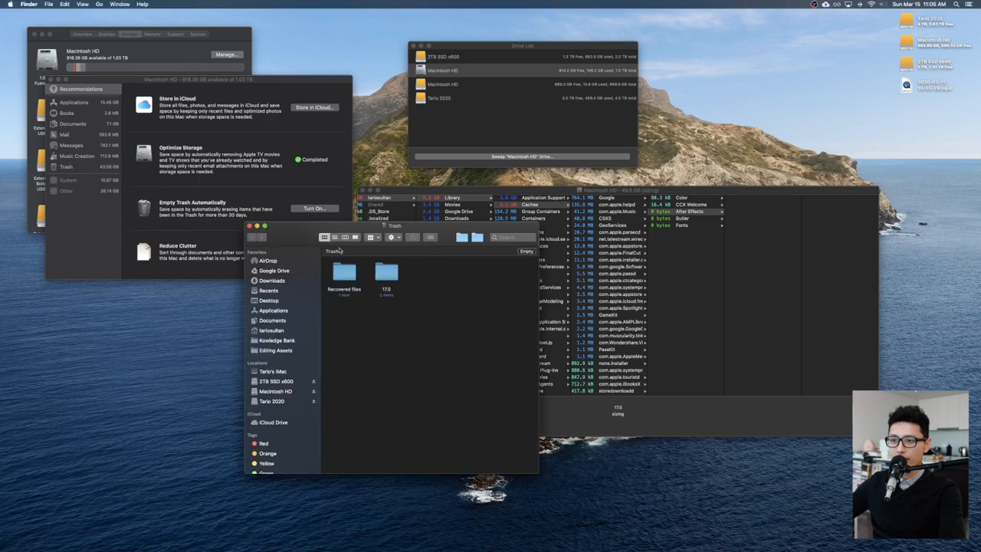
{"action": "left_click", "coordinate": [527, 251]}
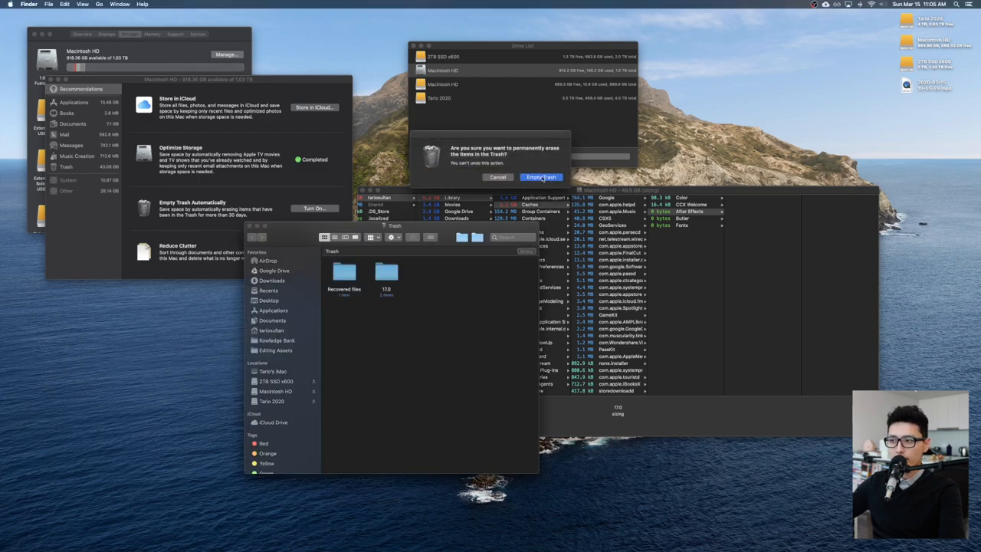
{"action": "left_click", "coordinate": [542, 177]}
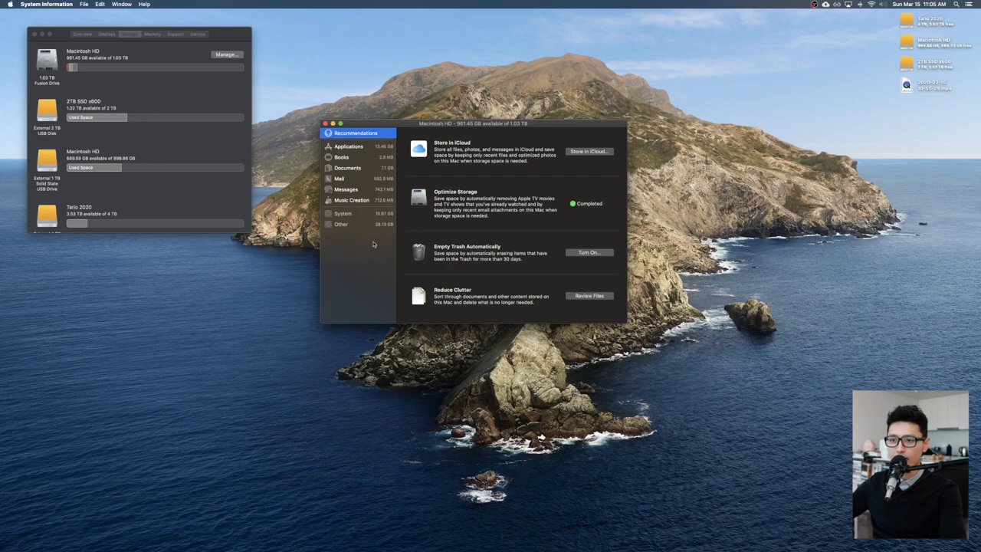
{"action": "mouse_move", "coordinate": [377, 227]}
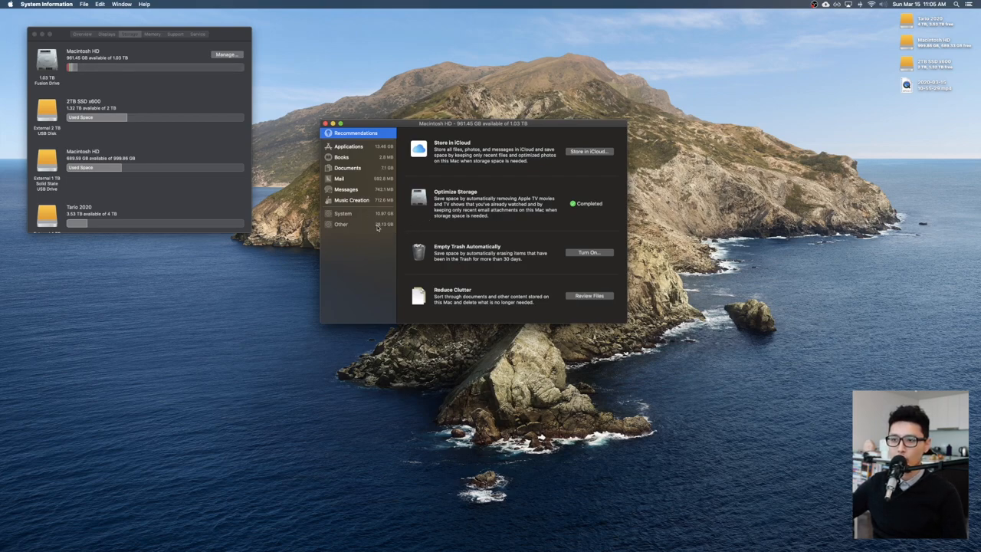